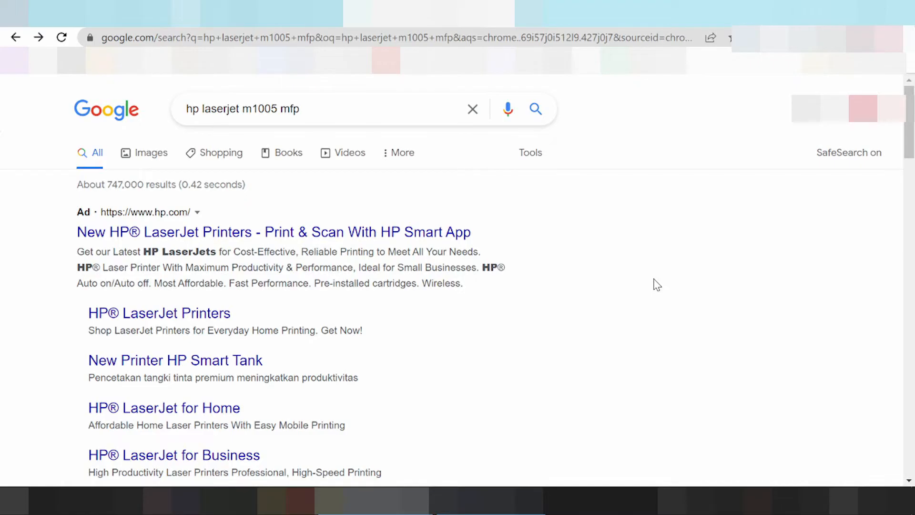
{"action": "mouse_move", "coordinate": [633, 307]}
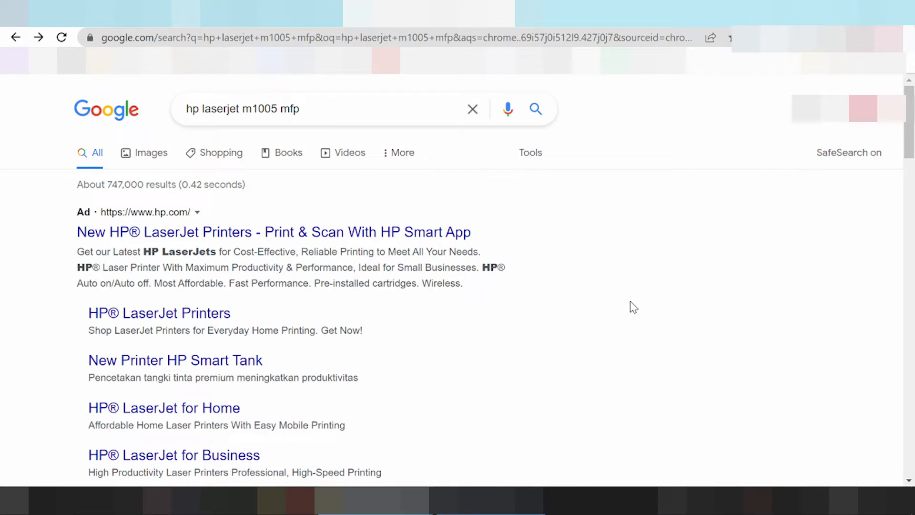
{"action": "mouse_move", "coordinate": [610, 343]}
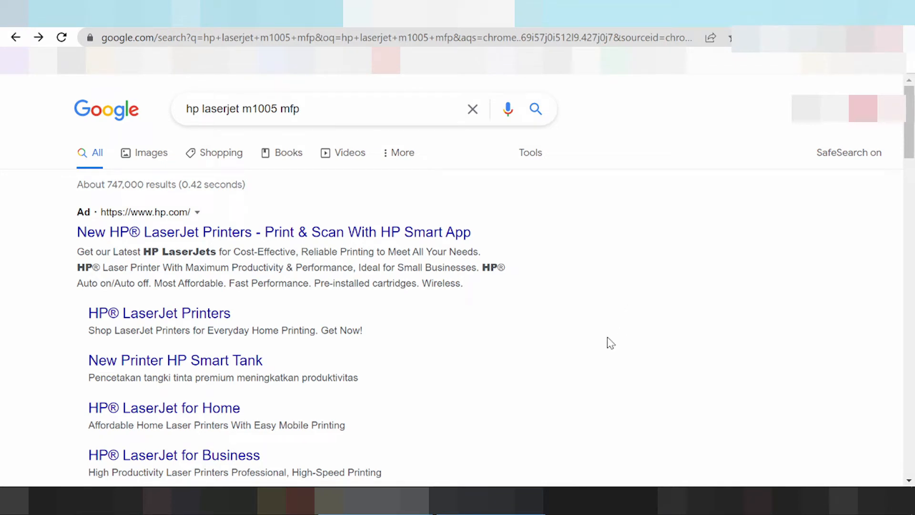
{"action": "mouse_move", "coordinate": [618, 286]}
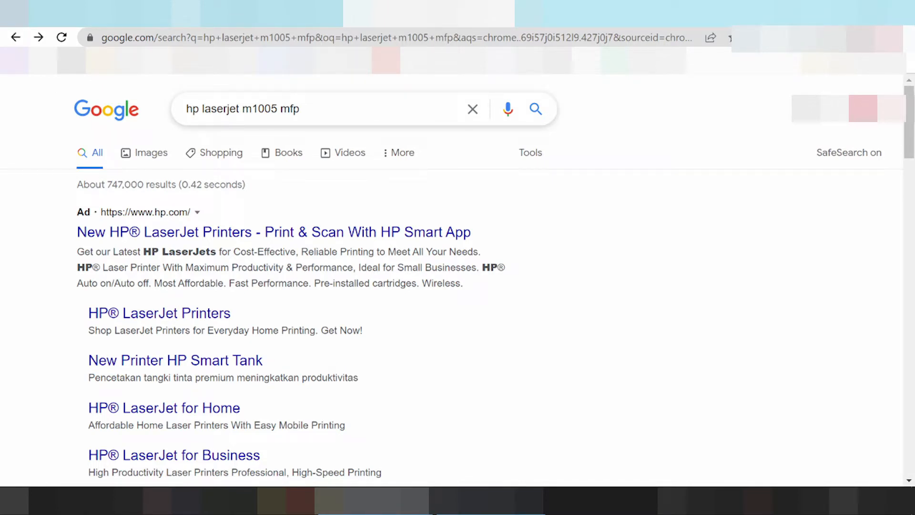
Search for 'hp laserjet m1005 mfp driver download' and scroll through the results
{"action": "left_click", "coordinate": [321, 109]}
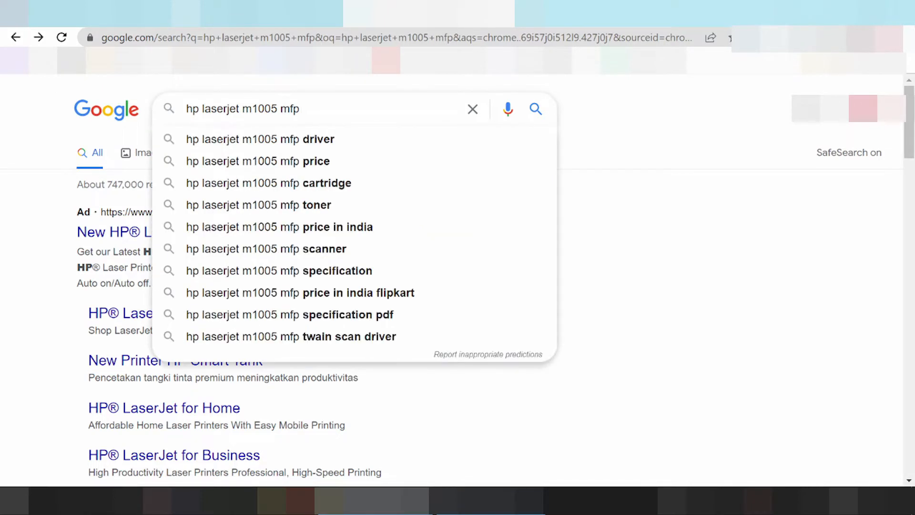
{"action": "type", "text": "driver dow"}
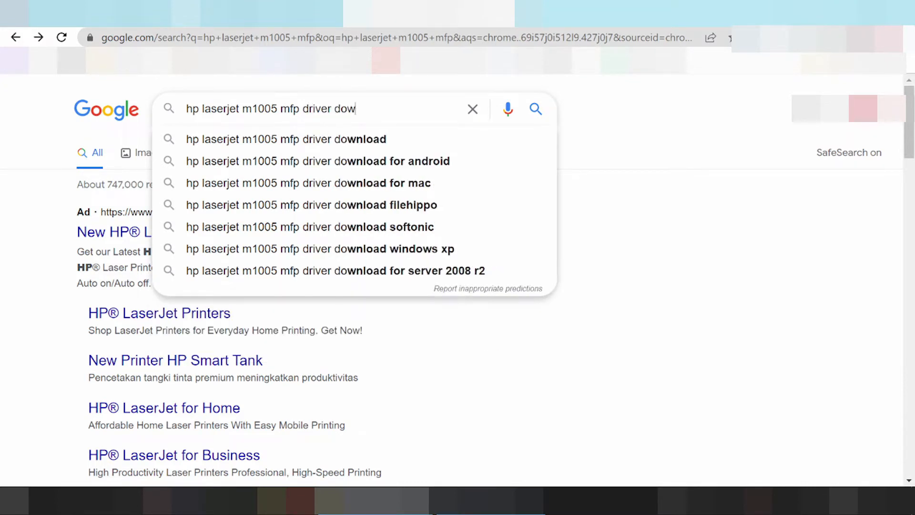
{"action": "left_click", "coordinate": [285, 139]}
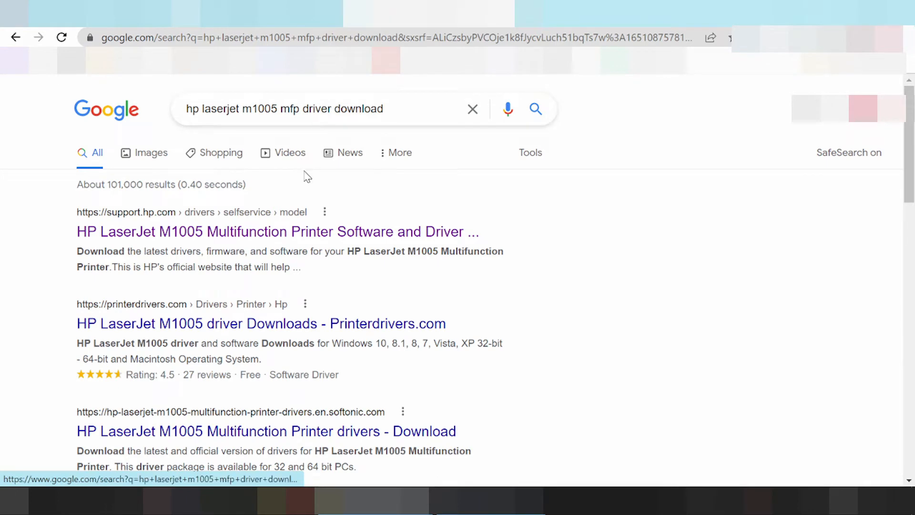
{"action": "scroll", "scroll_direction": "down", "scroll_amount": 3}
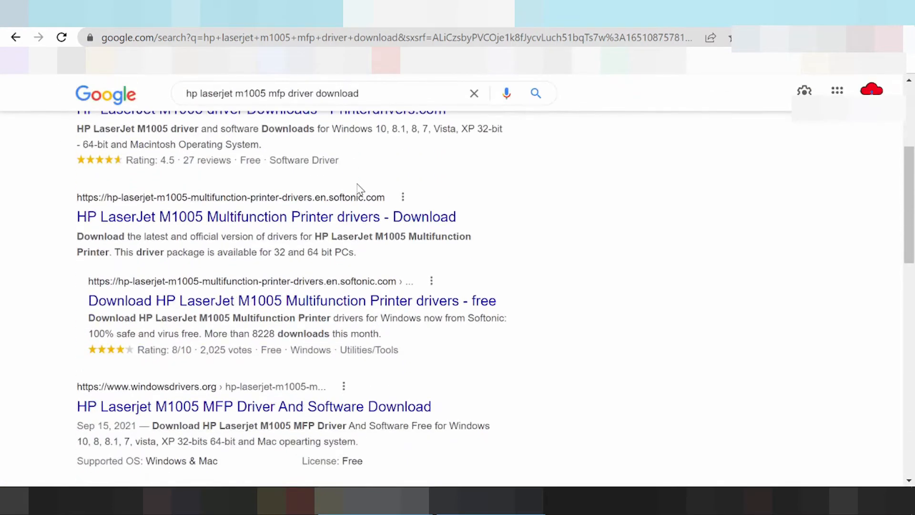
{"action": "scroll", "scroll_direction": "down", "scroll_amount": 3}
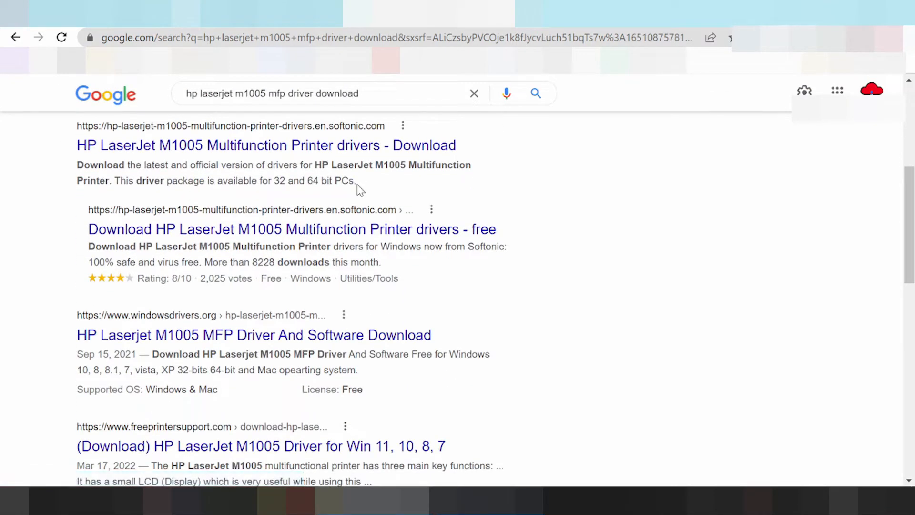
{"action": "scroll", "scroll_direction": "down", "scroll_amount": 3}
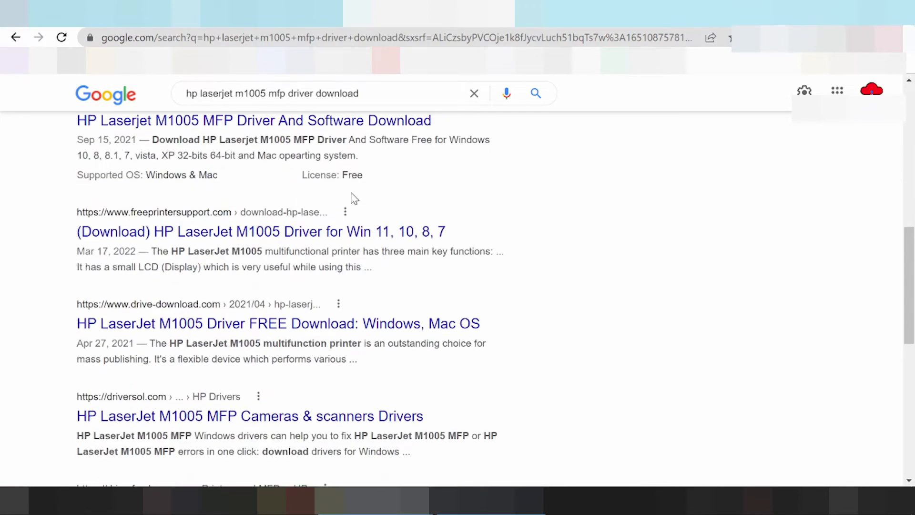
{"action": "scroll", "scroll_direction": "up", "scroll_amount": 3}
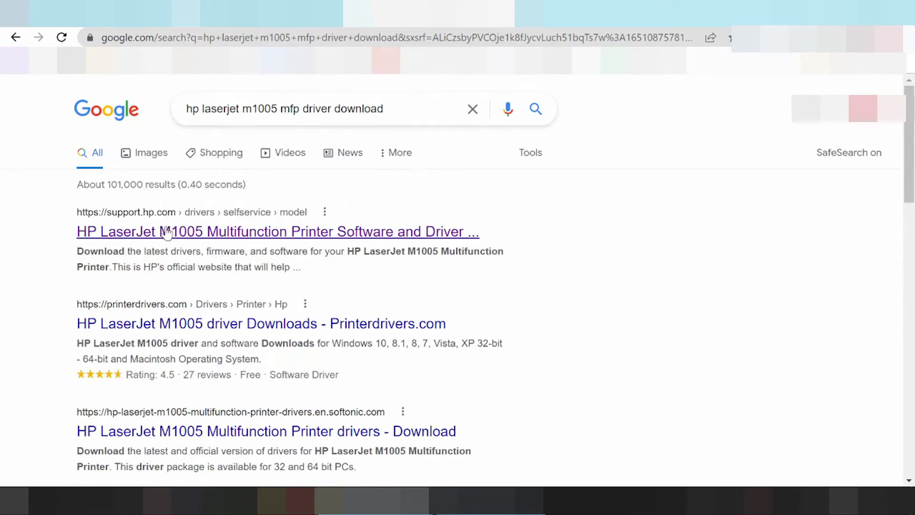
{"action": "mouse_move", "coordinate": [163, 232]}
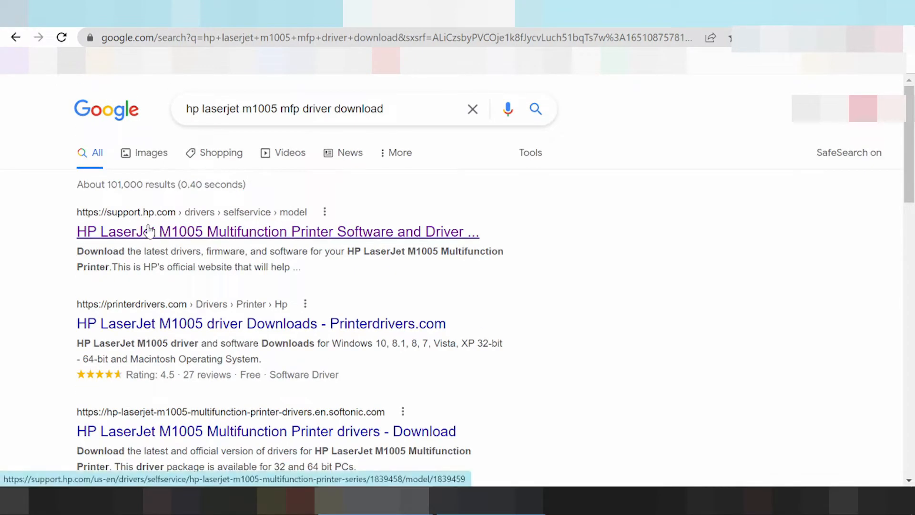
{"action": "mouse_move", "coordinate": [152, 224]}
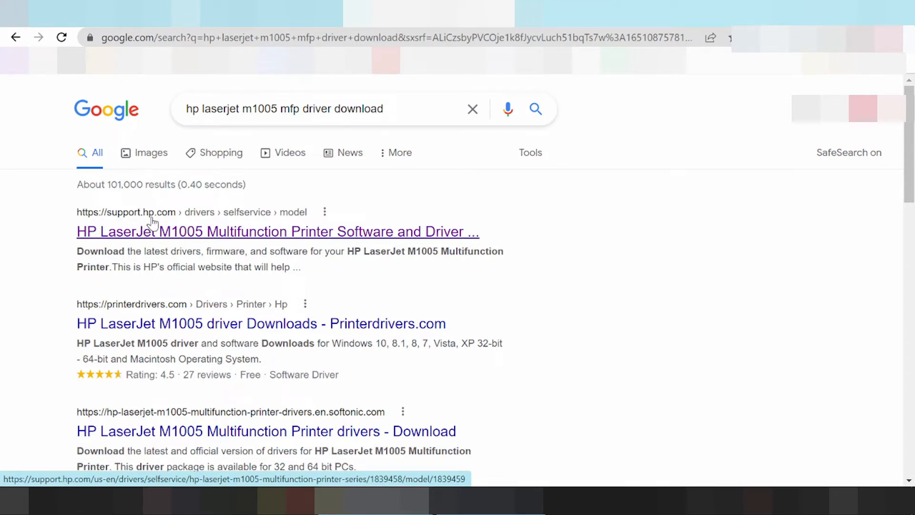
{"action": "mouse_move", "coordinate": [151, 240]}
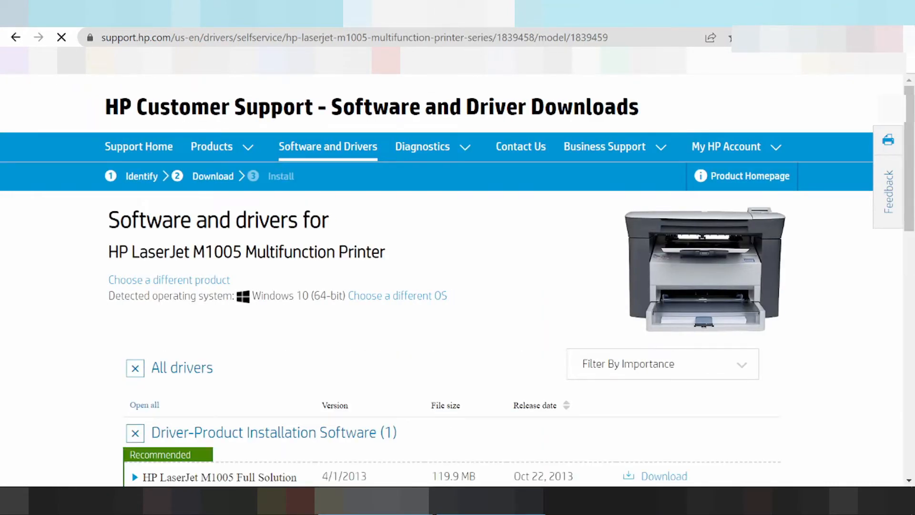
Scroll to the All drivers list and select the Full Solution's release date
{"action": "scroll", "scroll_direction": "up", "scroll_amount": 3}
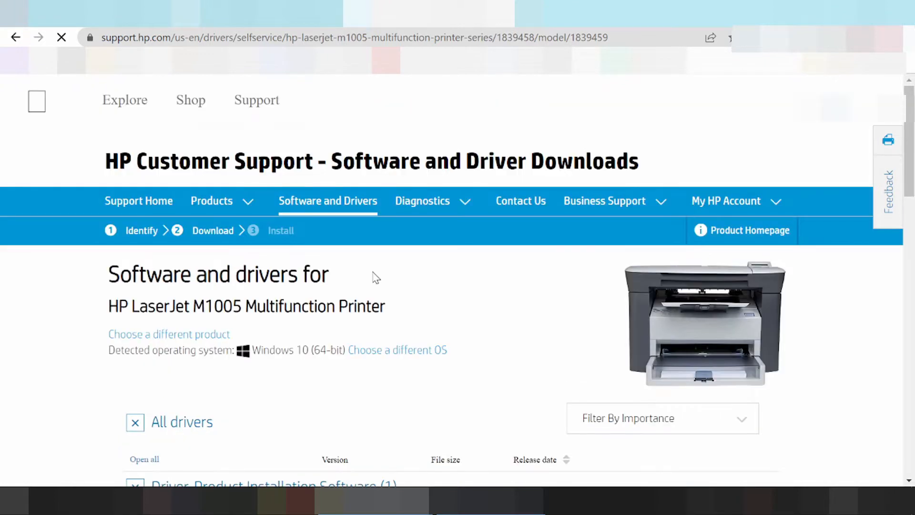
{"action": "scroll", "scroll_direction": "down", "scroll_amount": 3}
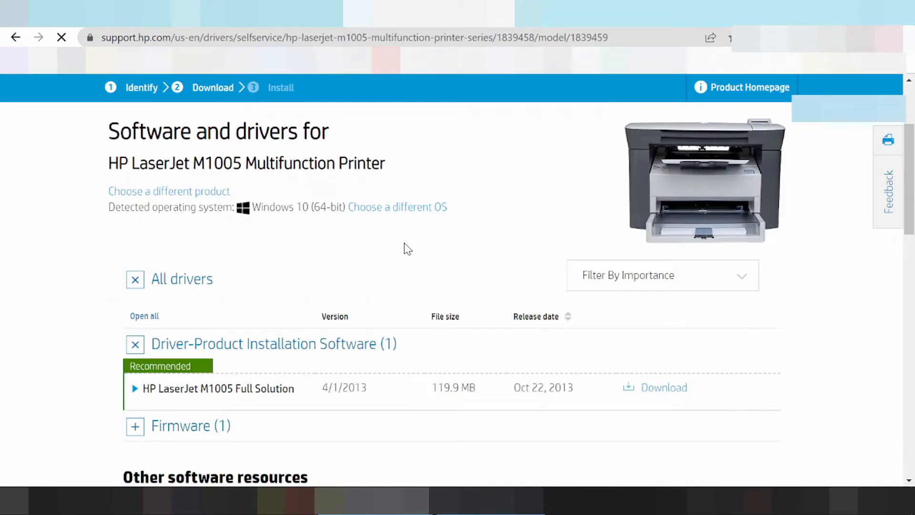
{"action": "mouse_move", "coordinate": [401, 270]}
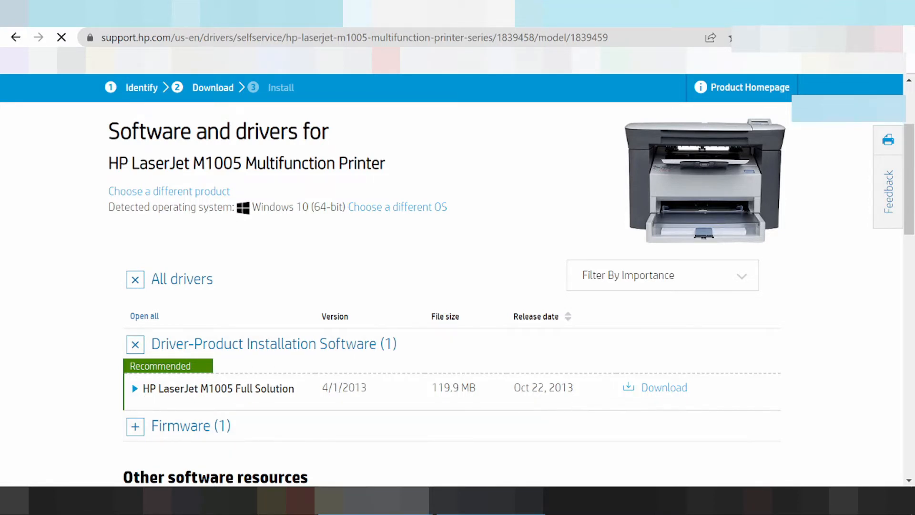
{"action": "double_click", "coordinate": [543, 387]}
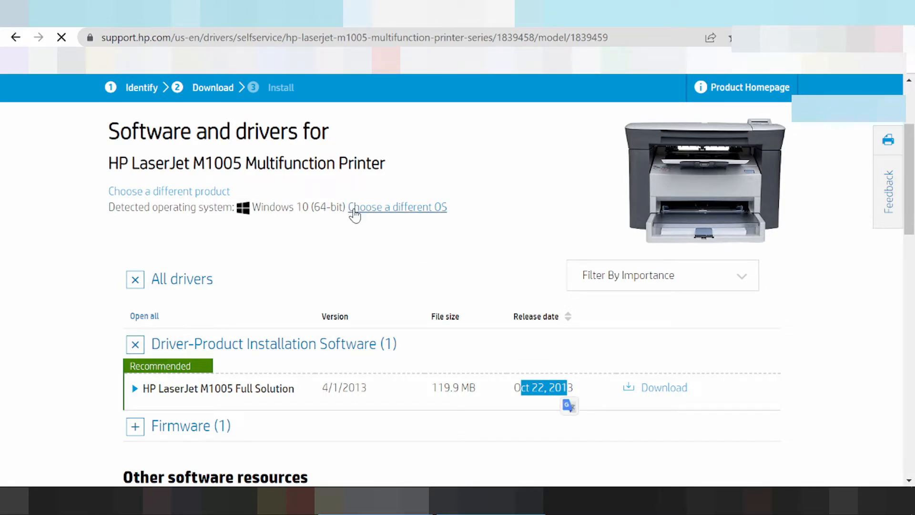
{"action": "mouse_move", "coordinate": [366, 215]}
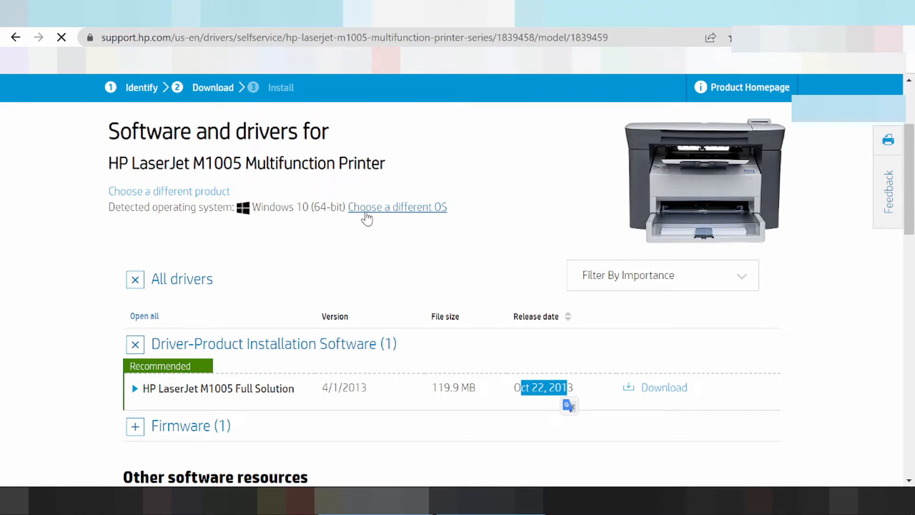
Browse the operating system and Windows version options, then dismiss the dialog
{"action": "left_click", "coordinate": [397, 206]}
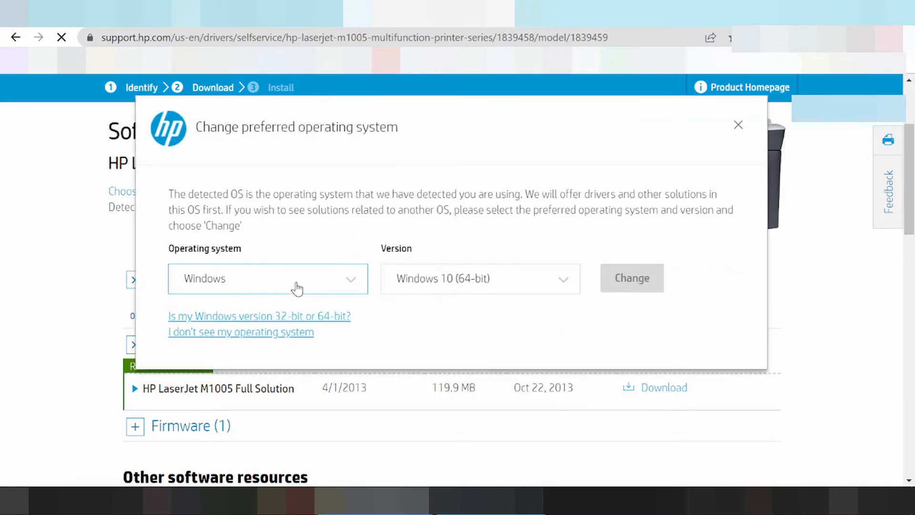
{"action": "left_click", "coordinate": [267, 278]}
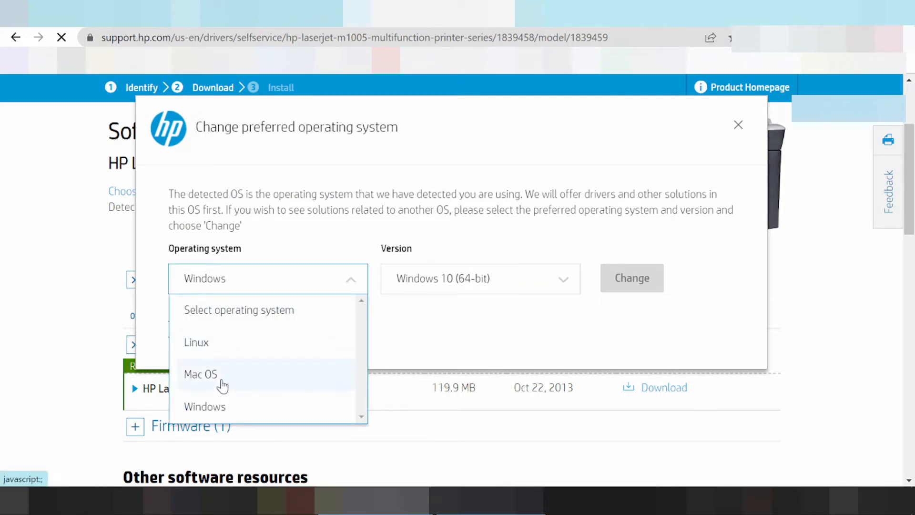
{"action": "mouse_move", "coordinate": [226, 369]}
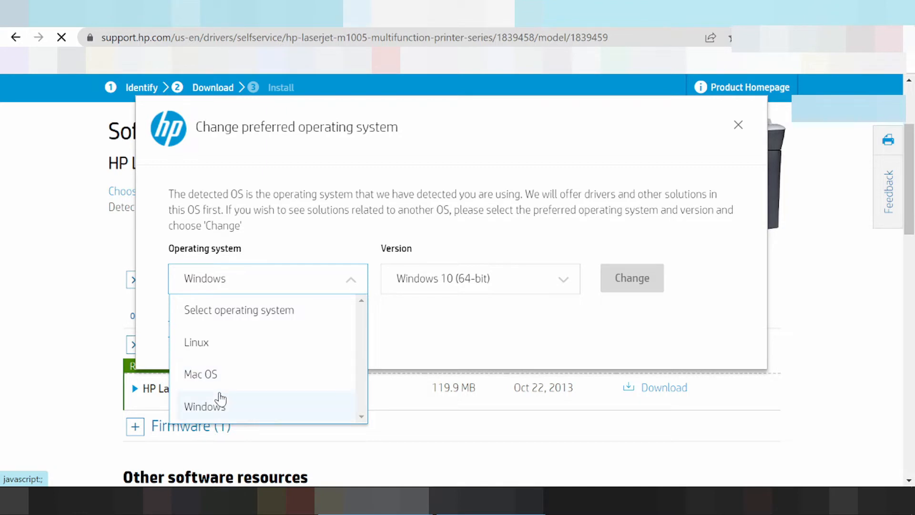
{"action": "mouse_move", "coordinate": [216, 358]}
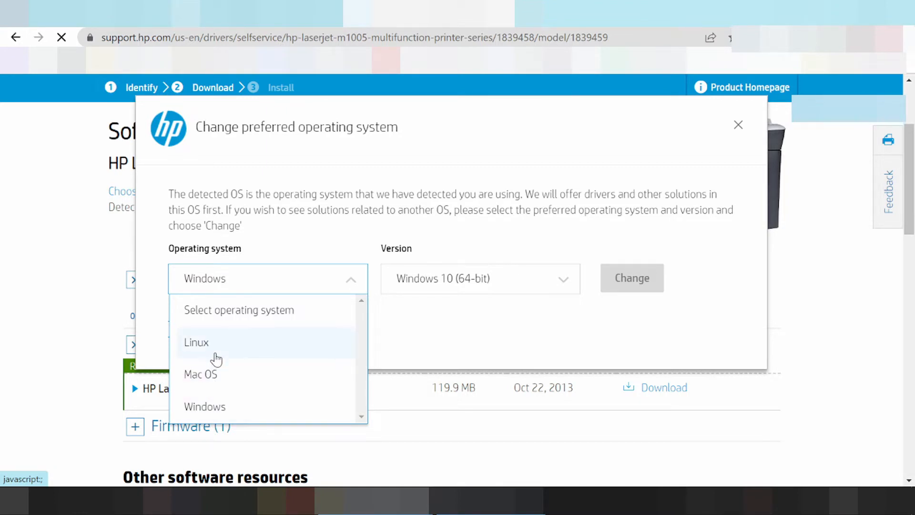
{"action": "mouse_move", "coordinate": [476, 283]}
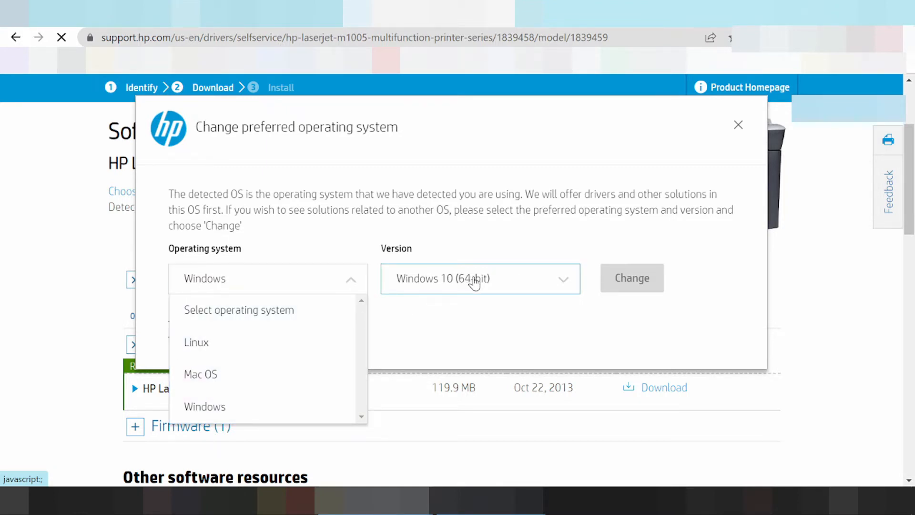
{"action": "left_click", "coordinate": [478, 278]}
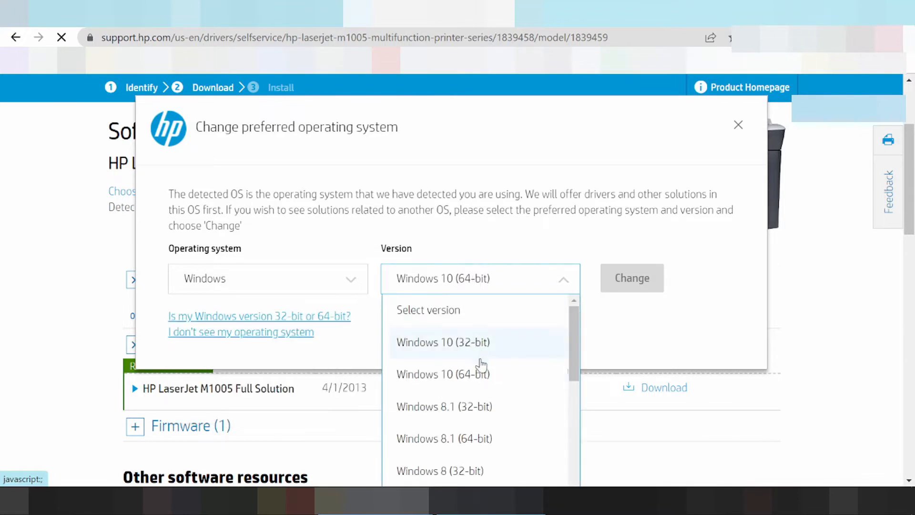
{"action": "scroll", "scroll_direction": "down", "scroll_amount": 3}
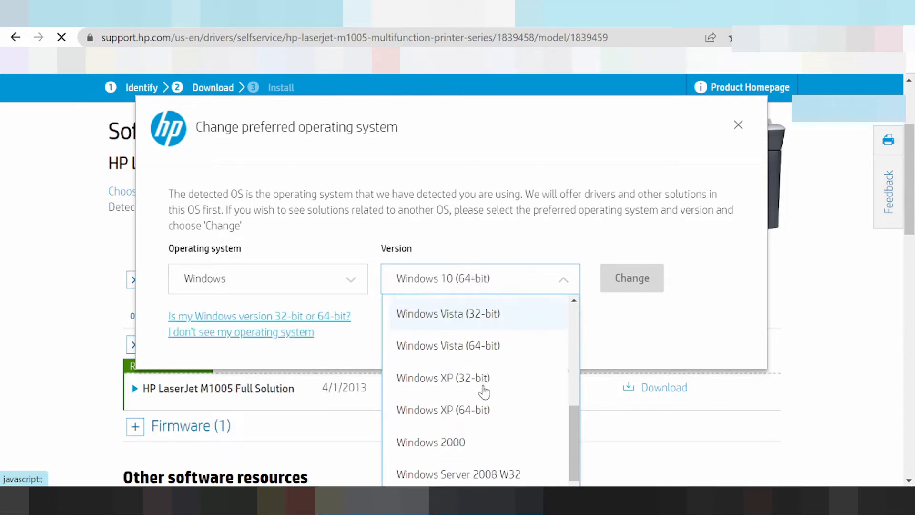
{"action": "scroll", "scroll_direction": "down", "scroll_amount": 3}
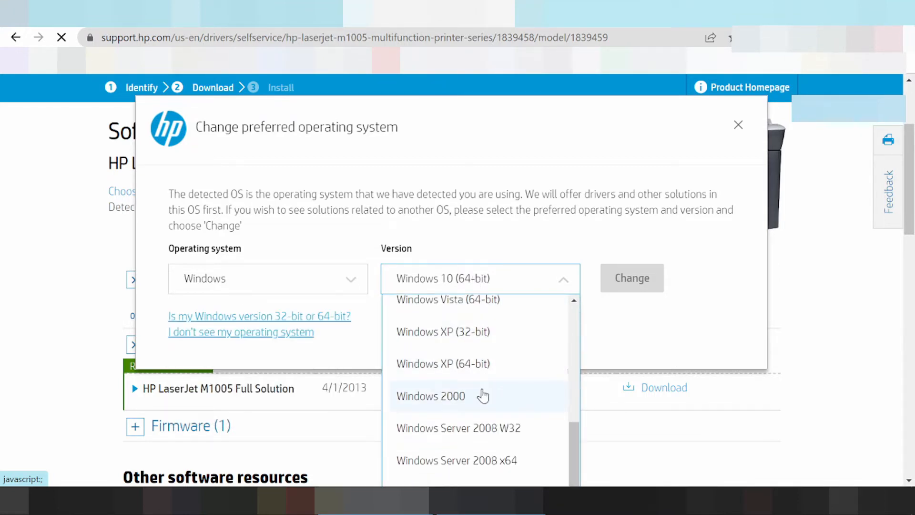
{"action": "mouse_move", "coordinate": [494, 363]}
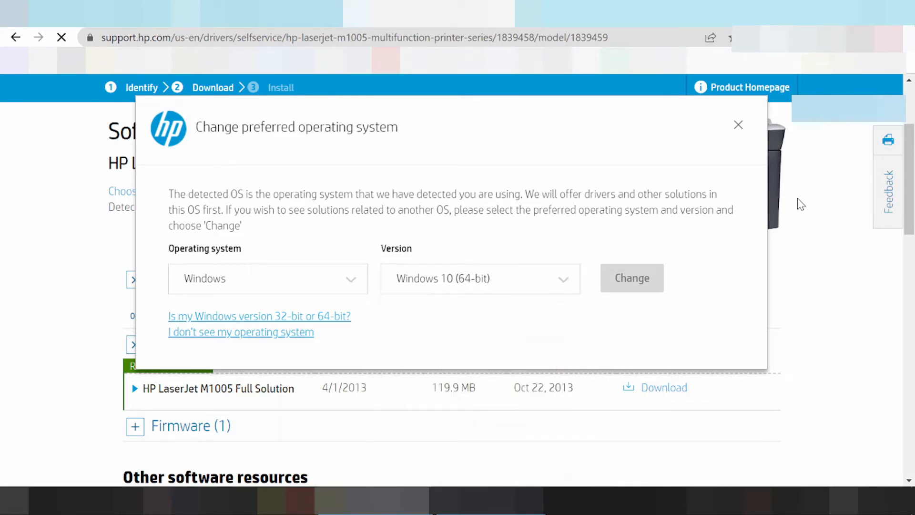
{"action": "left_click", "coordinate": [738, 125]}
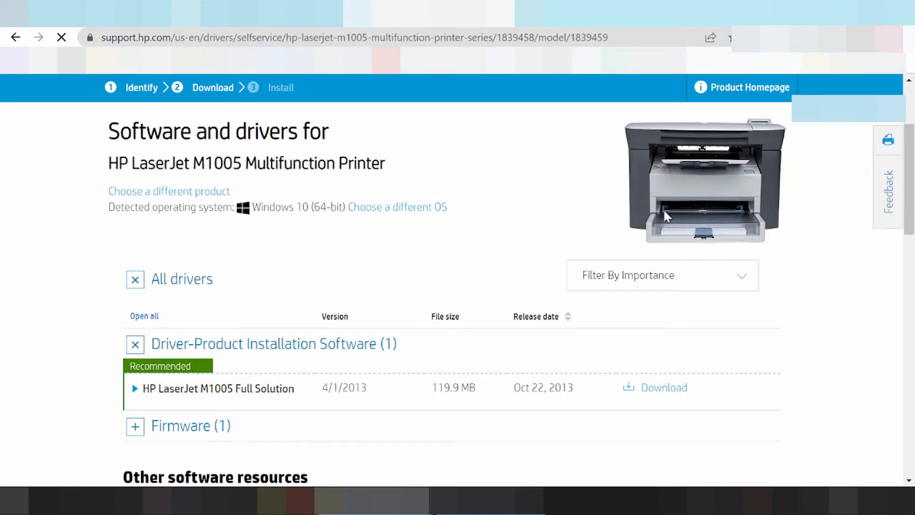
{"action": "mouse_move", "coordinate": [691, 198]}
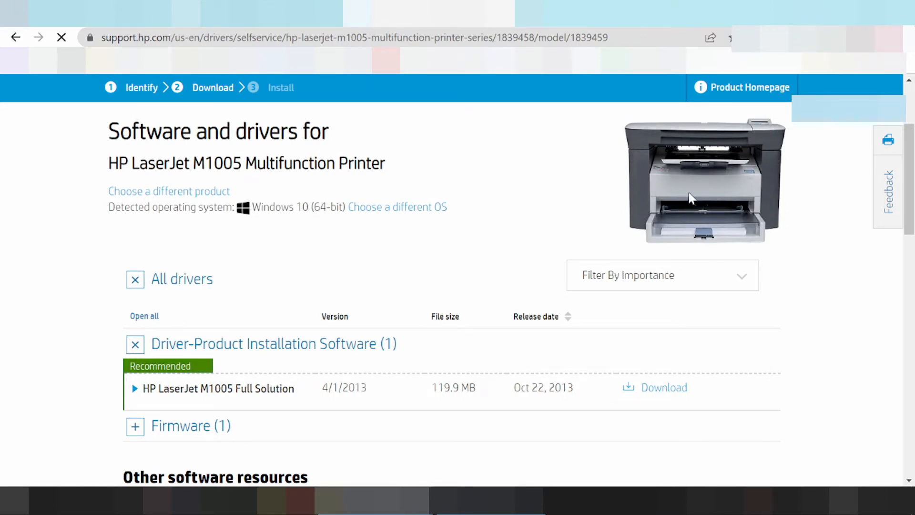
{"action": "mouse_move", "coordinate": [700, 198]}
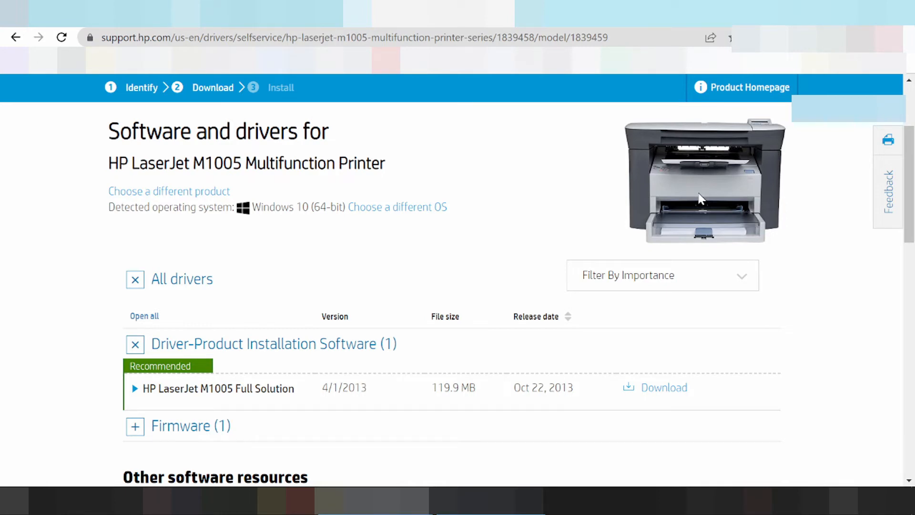
Open the Start menu and type 'dri' into its search
{"action": "key", "text": "Super"}
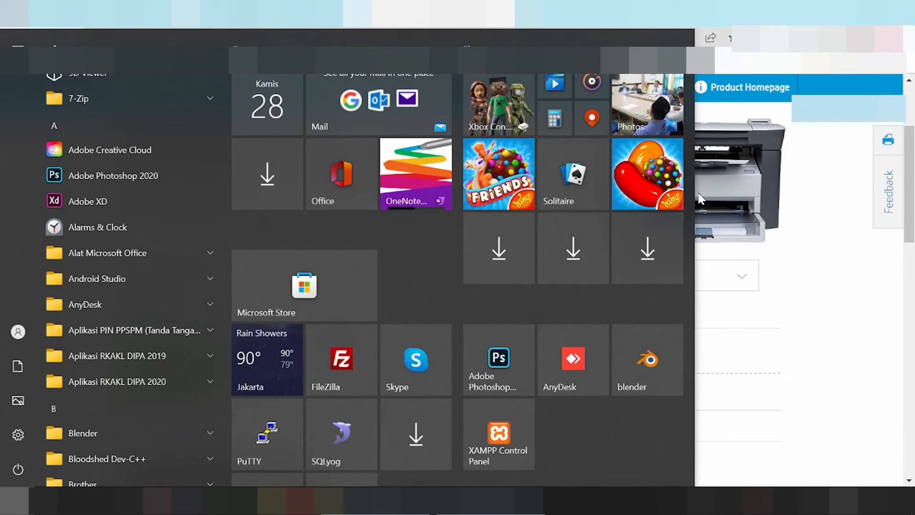
{"action": "type", "text": "dri"}
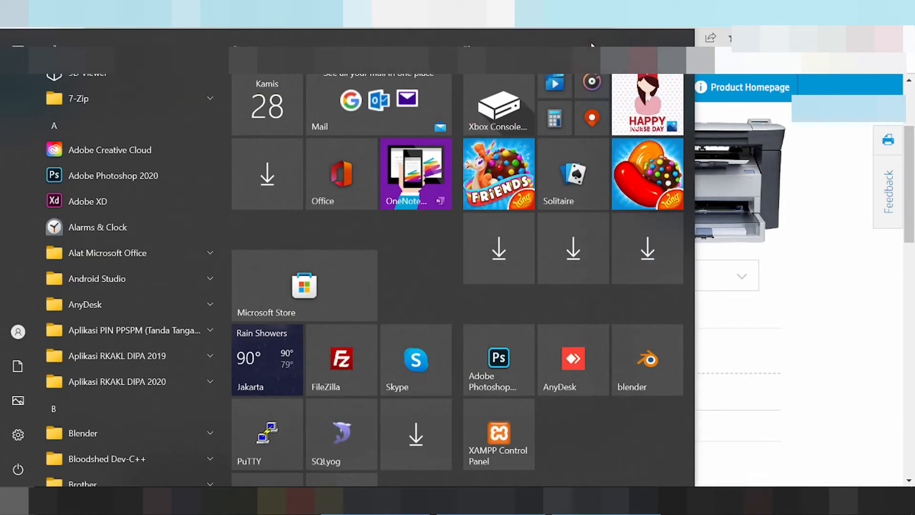
Launch Control Panel from a 'cont' search and set View by to Category
{"action": "type", "text": "cont"}
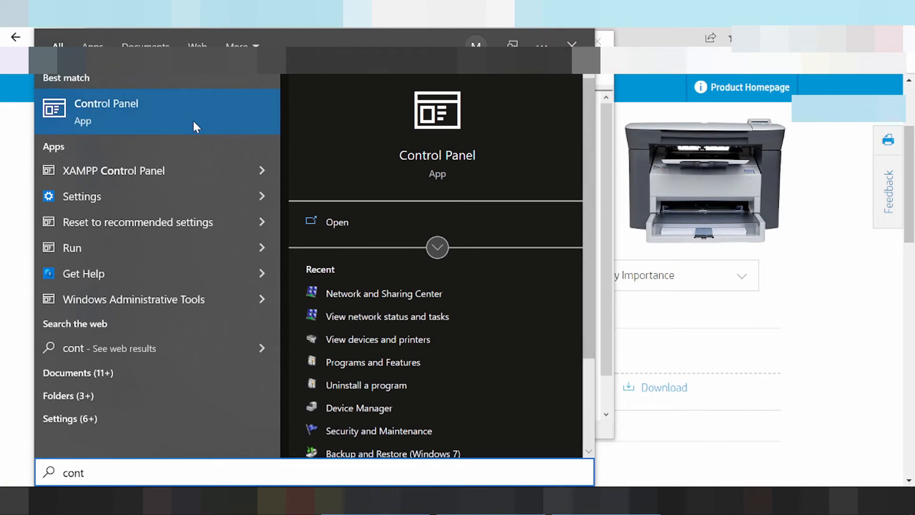
{"action": "left_click", "coordinate": [359, 407]}
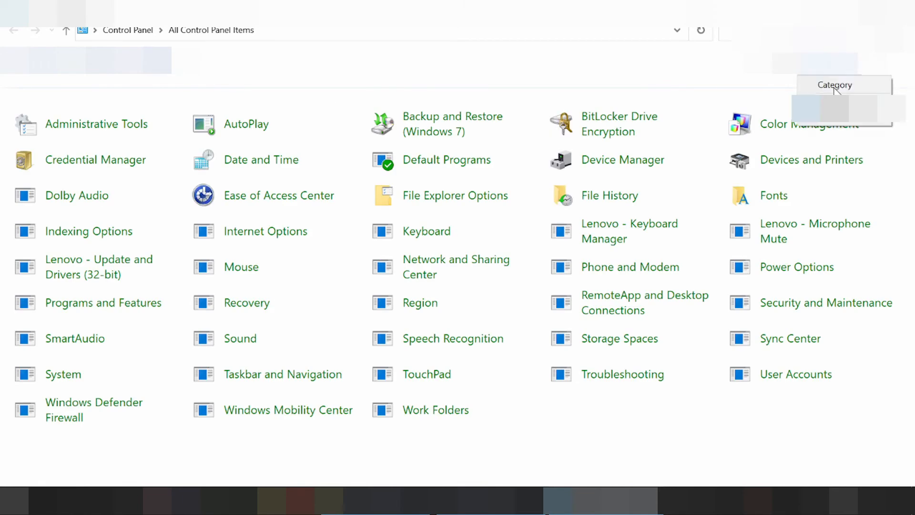
{"action": "left_click", "coordinate": [835, 85]}
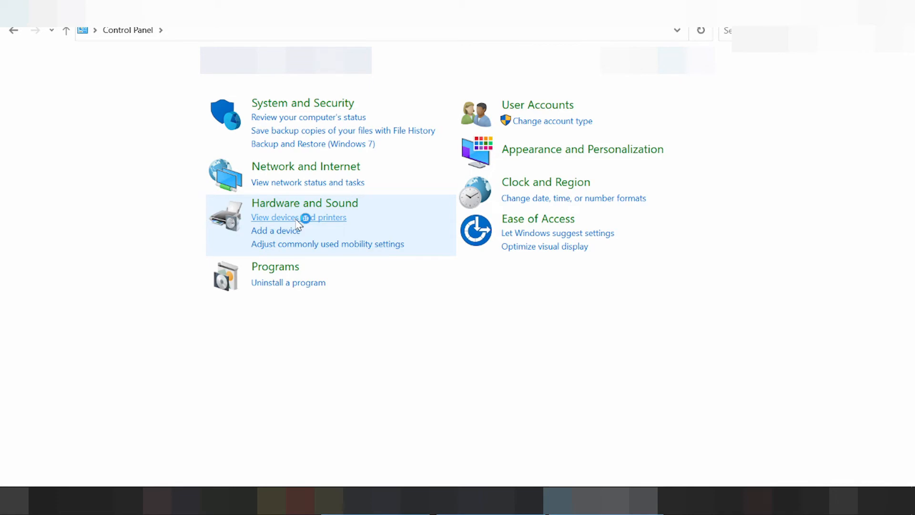
Open 'View devices and printers' to list the installed printers
{"action": "left_click", "coordinate": [299, 217]}
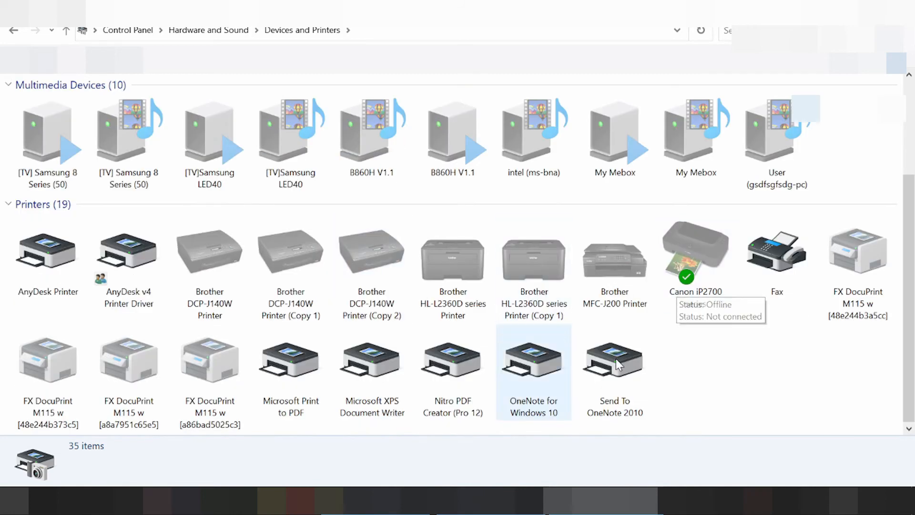
{"action": "mouse_move", "coordinate": [681, 381]}
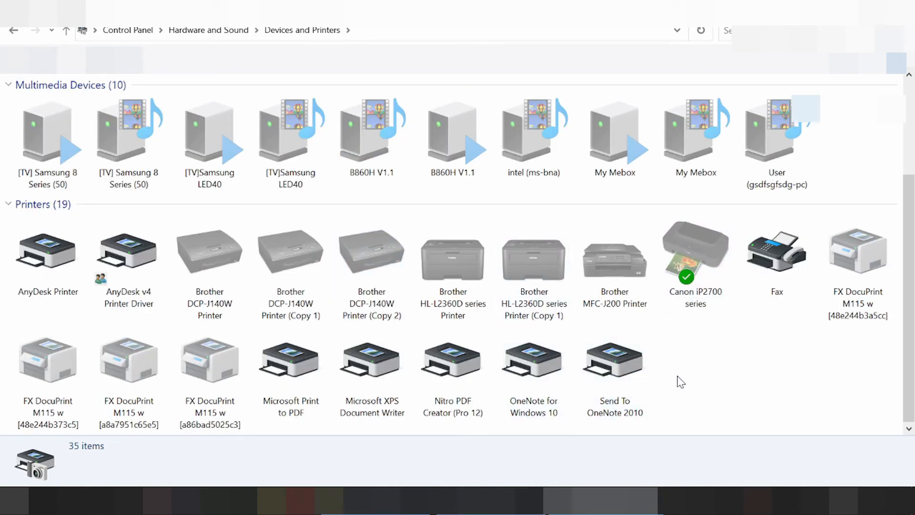
{"action": "mouse_move", "coordinate": [672, 374]}
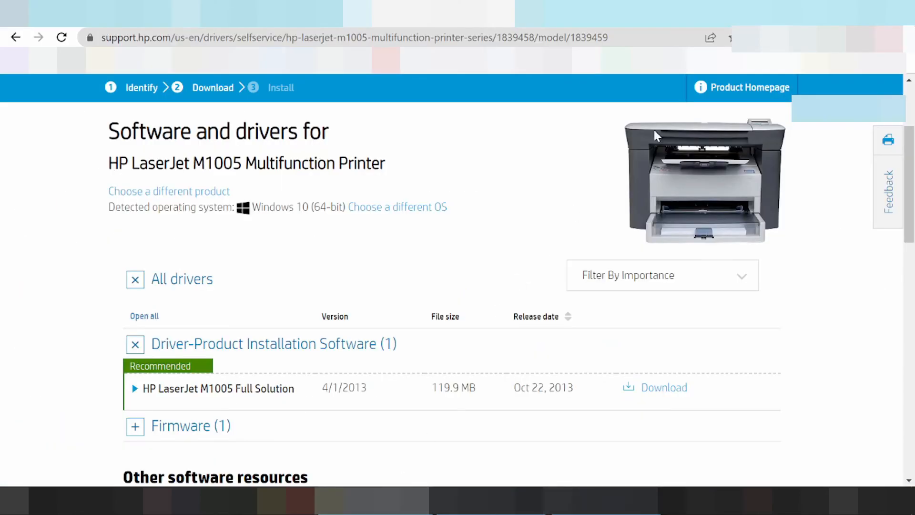
{"action": "mouse_move", "coordinate": [663, 194]}
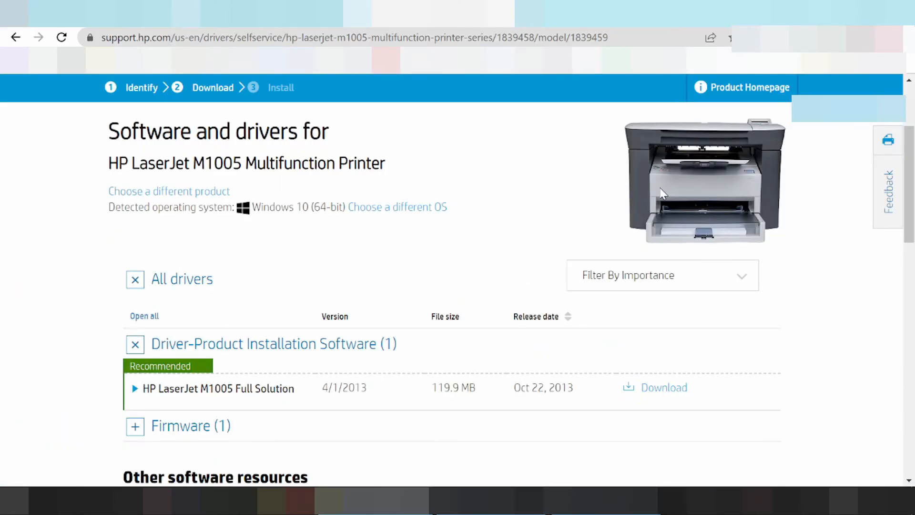
{"action": "mouse_move", "coordinate": [591, 201]}
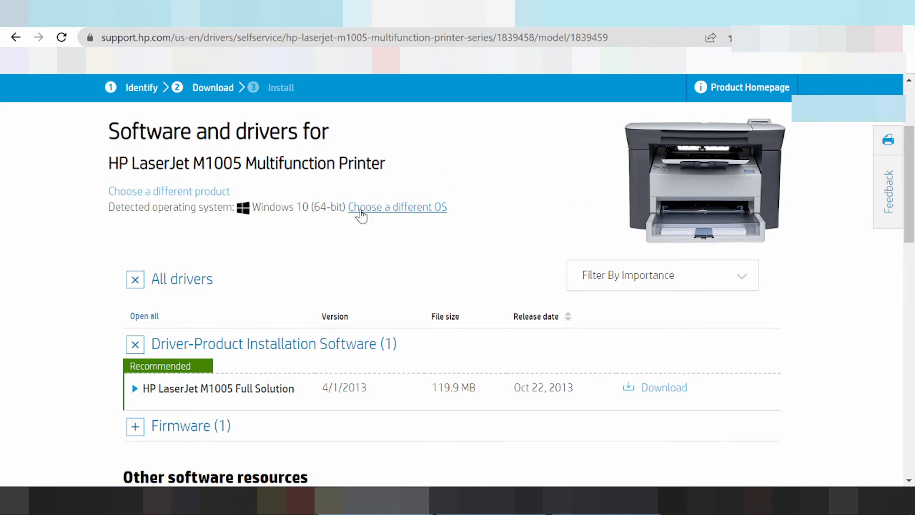
Pick Mac OS, browse its versions, then switch the operating system back to Windows
{"action": "left_click", "coordinate": [397, 206]}
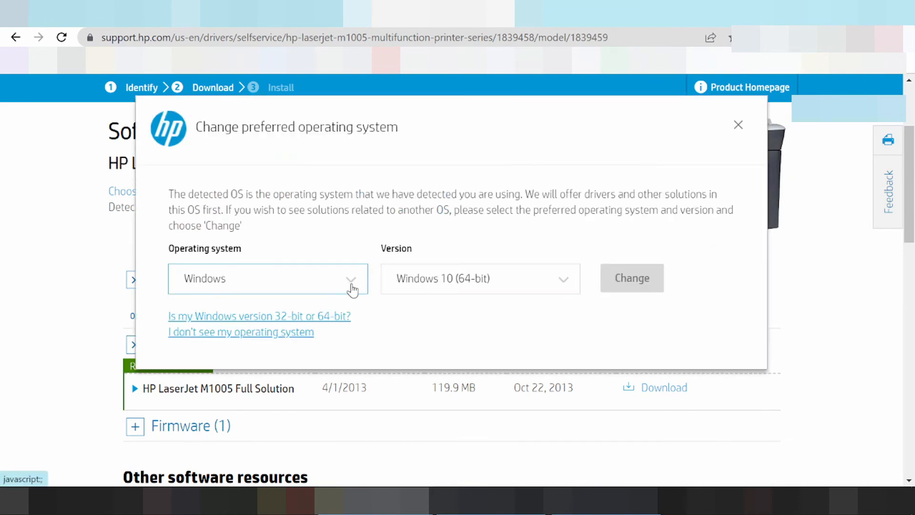
{"action": "left_click", "coordinate": [267, 278]}
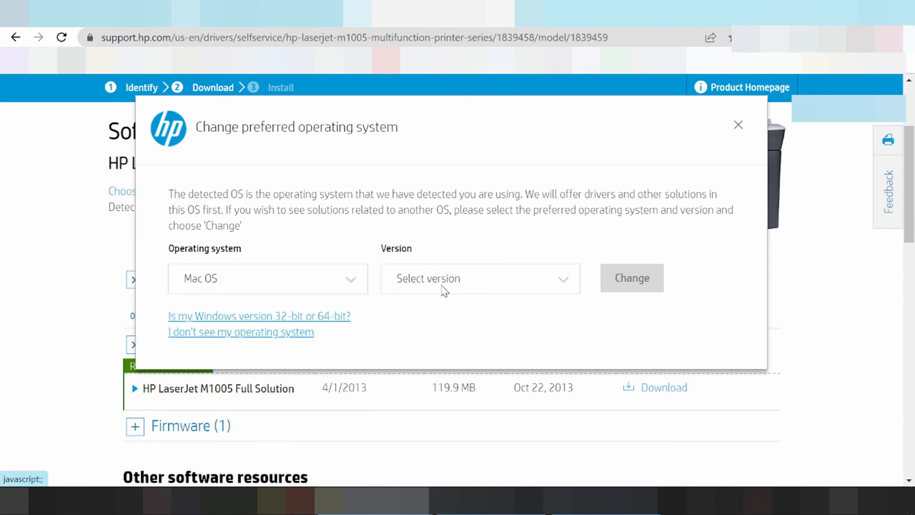
{"action": "left_click", "coordinate": [478, 278]}
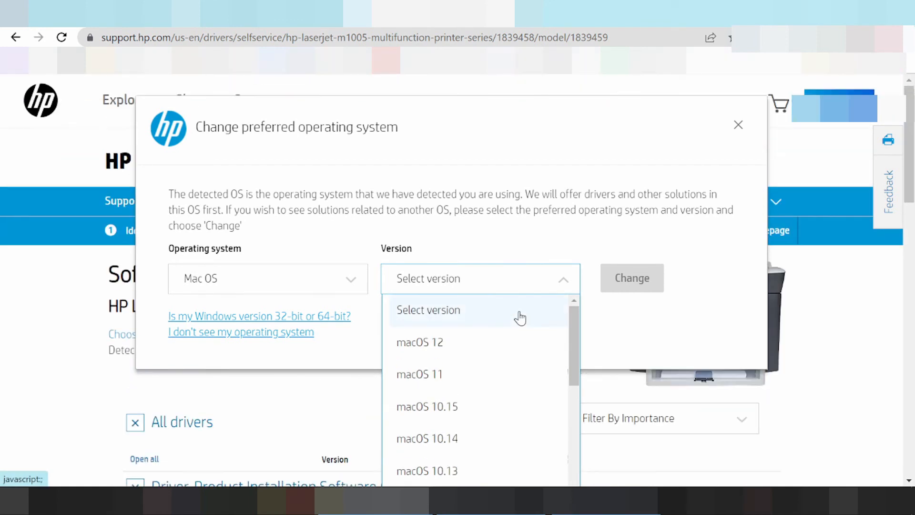
{"action": "mouse_move", "coordinate": [455, 344]}
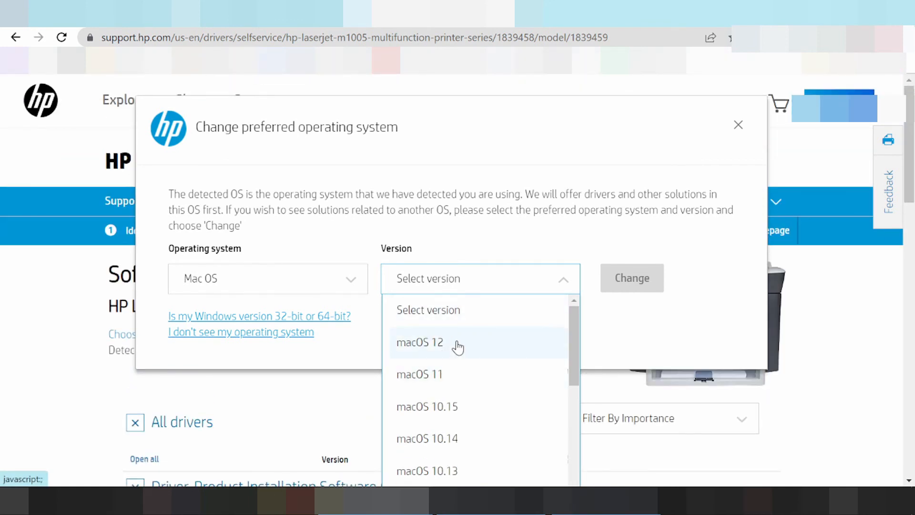
{"action": "mouse_move", "coordinate": [429, 248]}
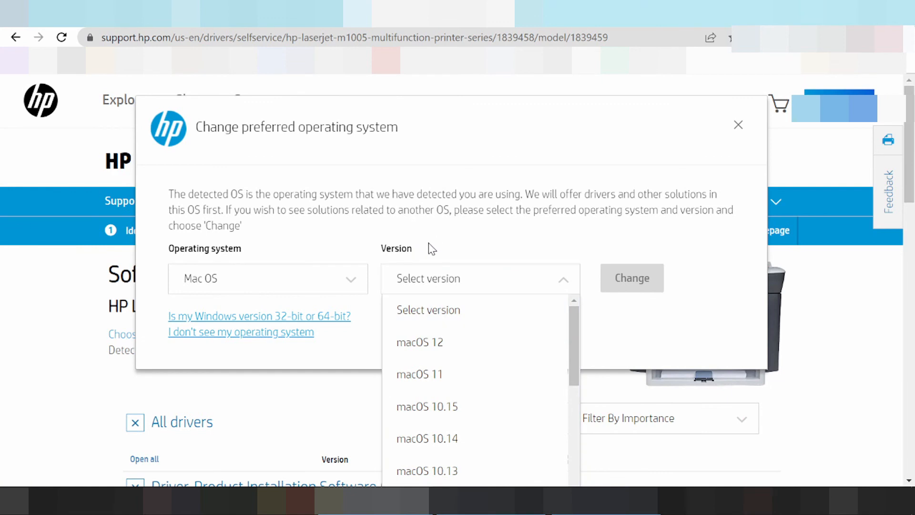
{"action": "left_click", "coordinate": [267, 278]}
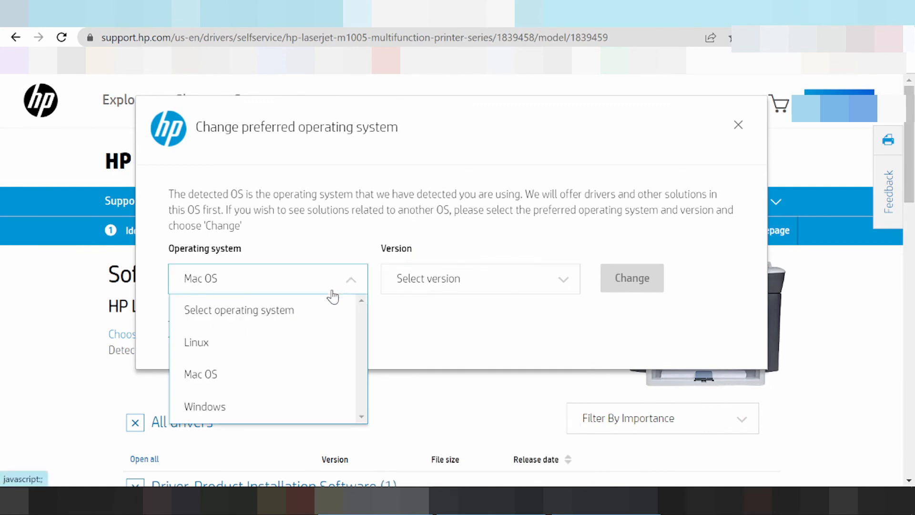
{"action": "left_click", "coordinate": [205, 406]}
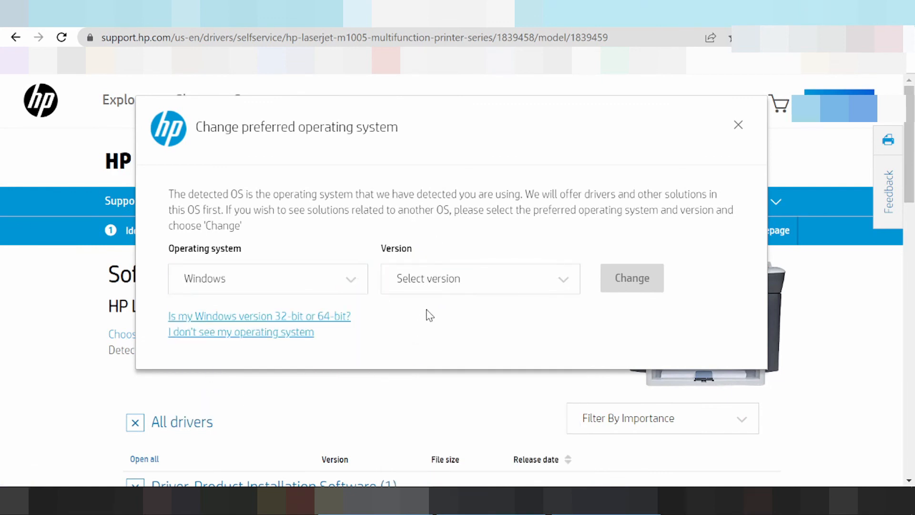
{"action": "mouse_move", "coordinate": [436, 310]}
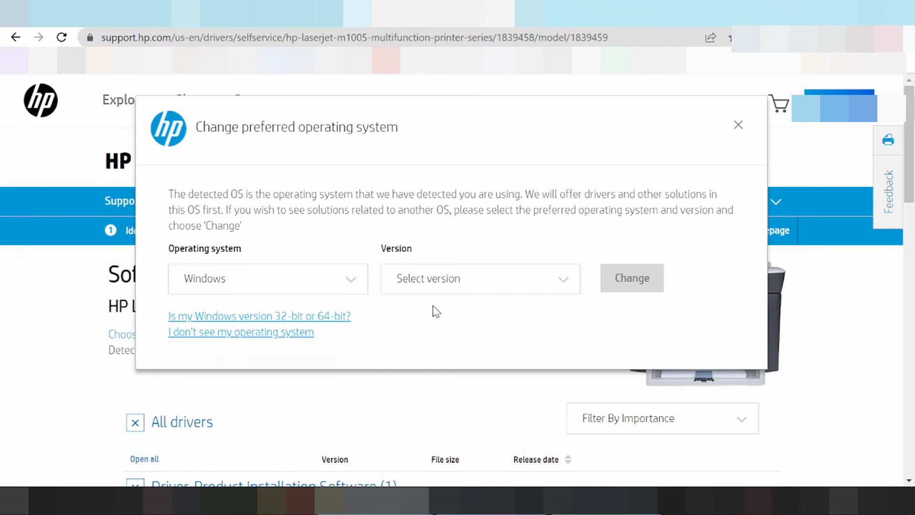
{"action": "mouse_move", "coordinate": [421, 311]}
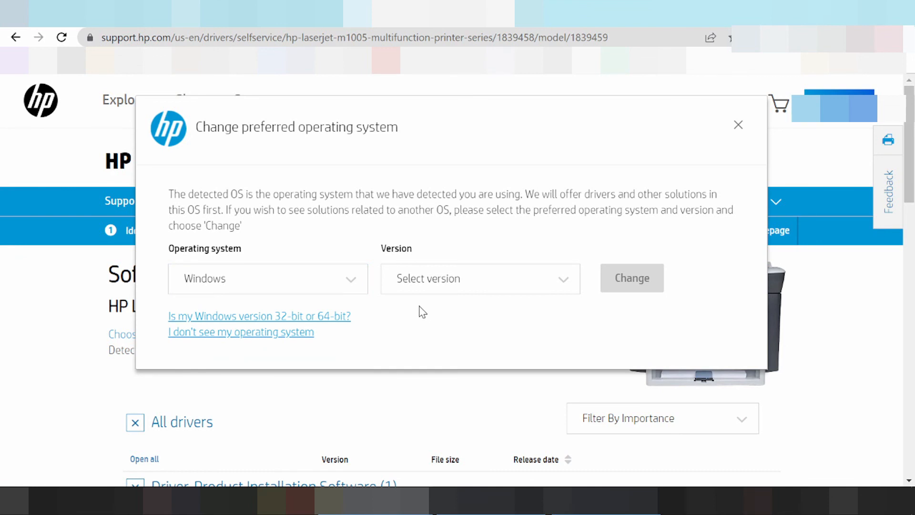
{"action": "mouse_move", "coordinate": [488, 231]}
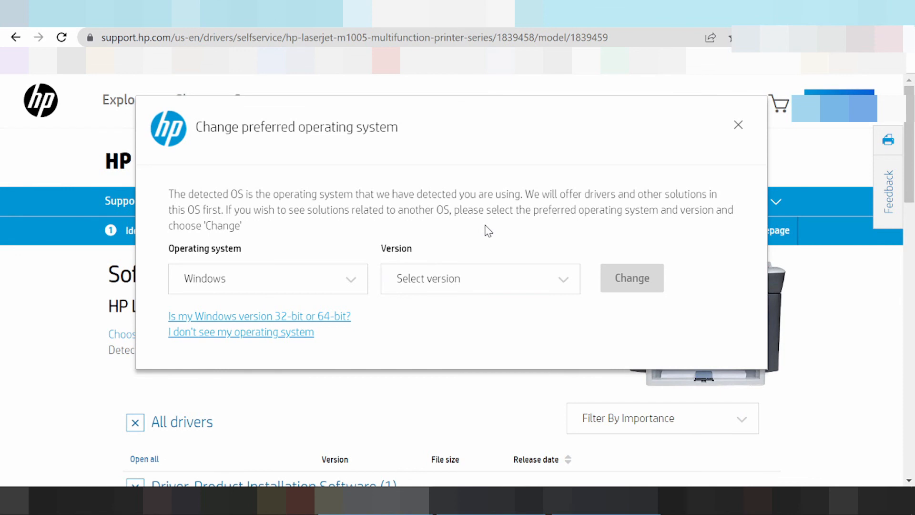
Close the OS dialog, keeping Windows 10 (64-bit) as the detected system
{"action": "left_click", "coordinate": [738, 125]}
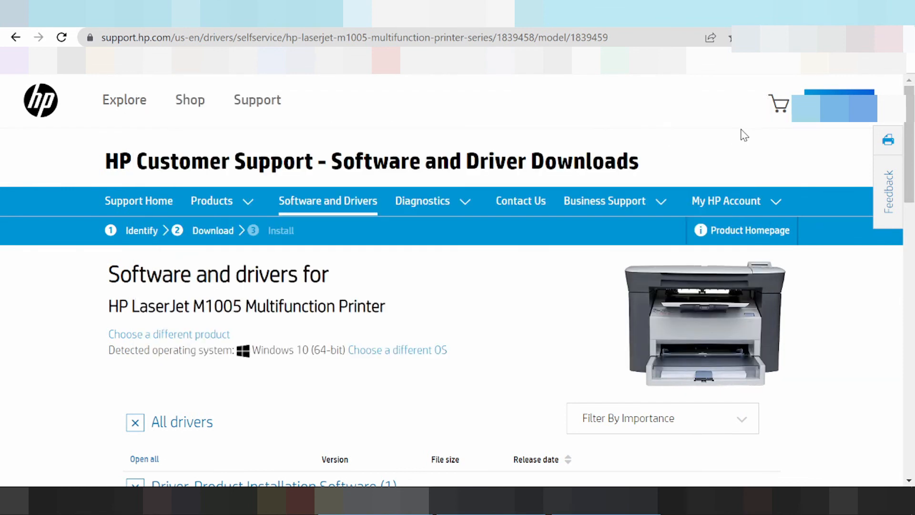
{"action": "mouse_move", "coordinate": [686, 164]}
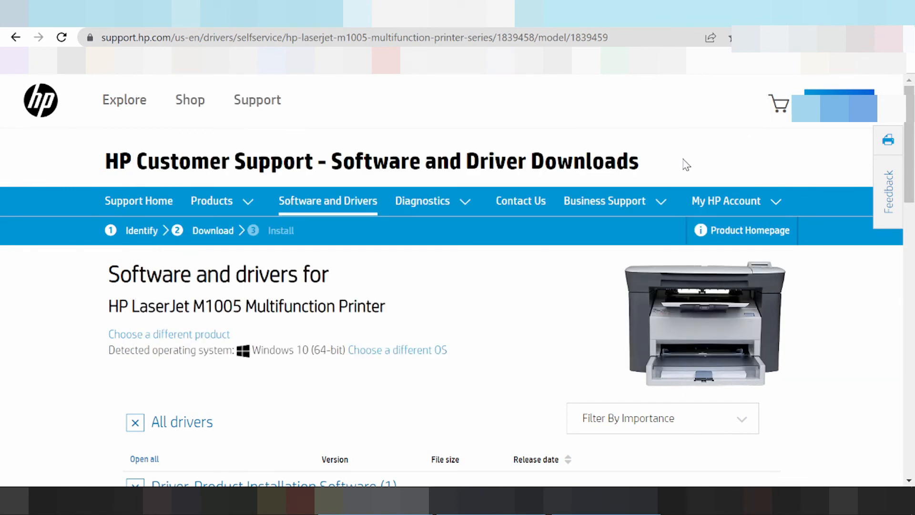
{"action": "mouse_move", "coordinate": [489, 404]}
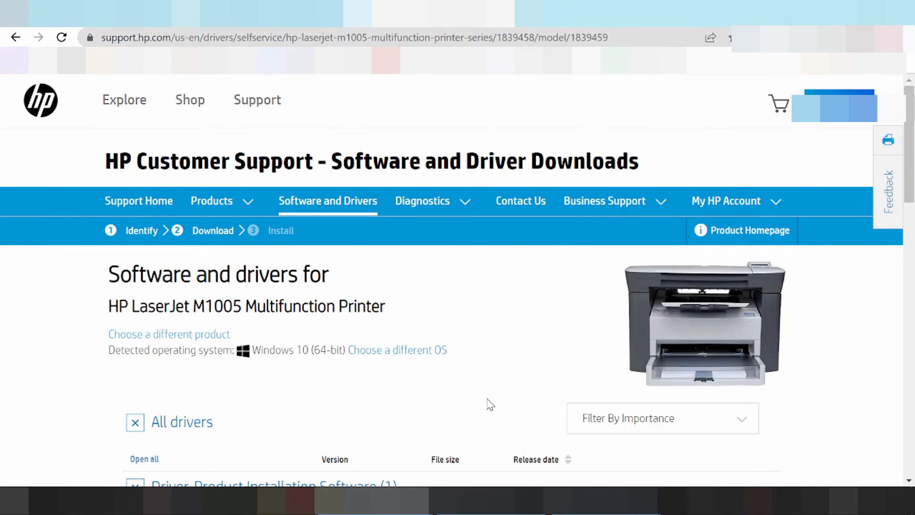